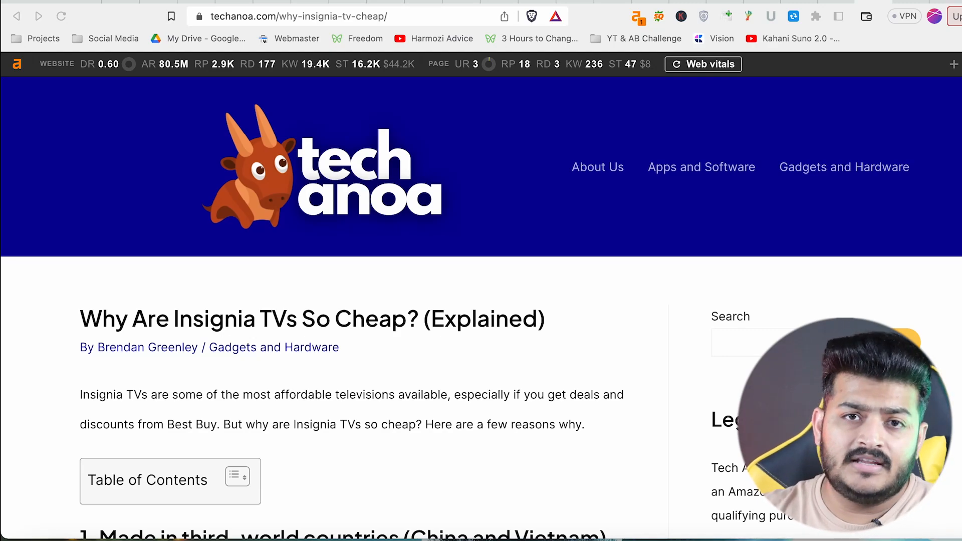
mouse_move(116, 189)
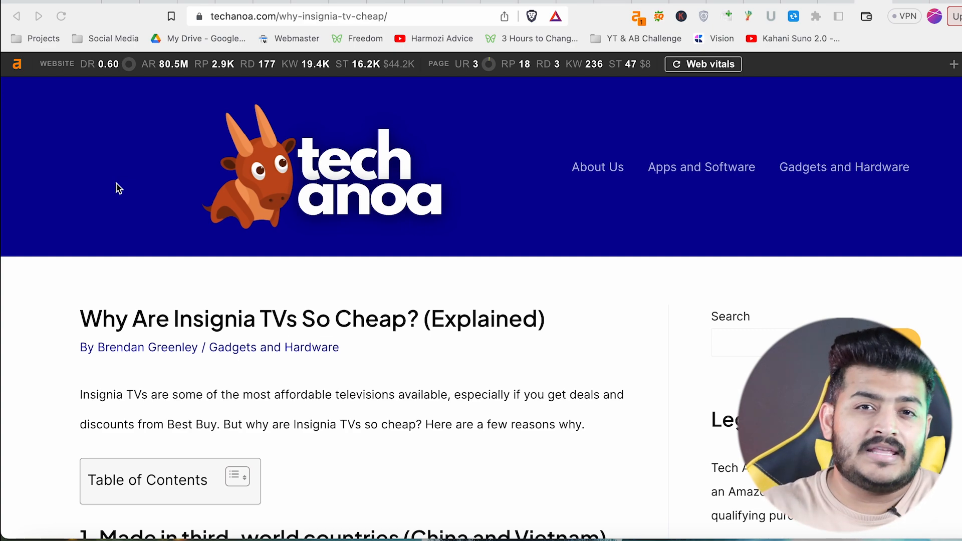
mouse_move(830, 62)
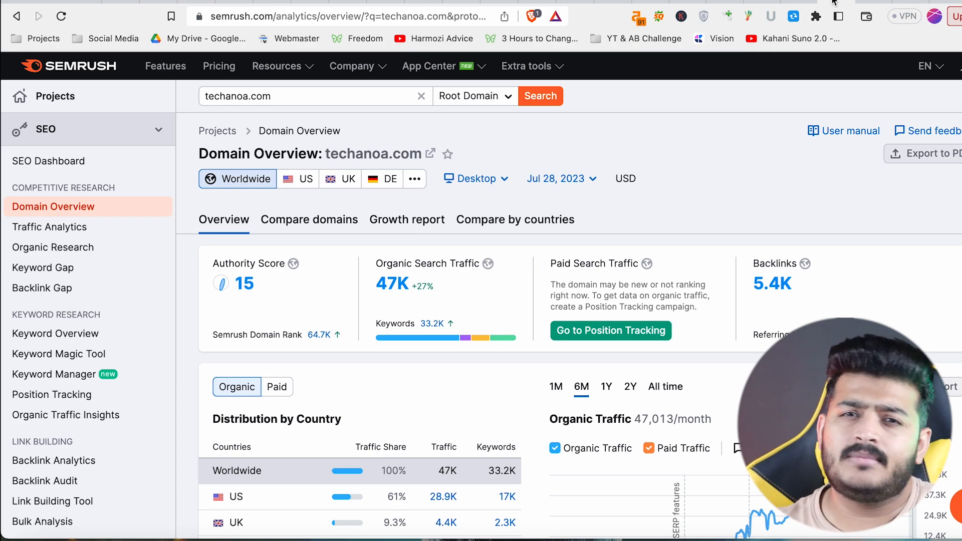
mouse_move(747, 148)
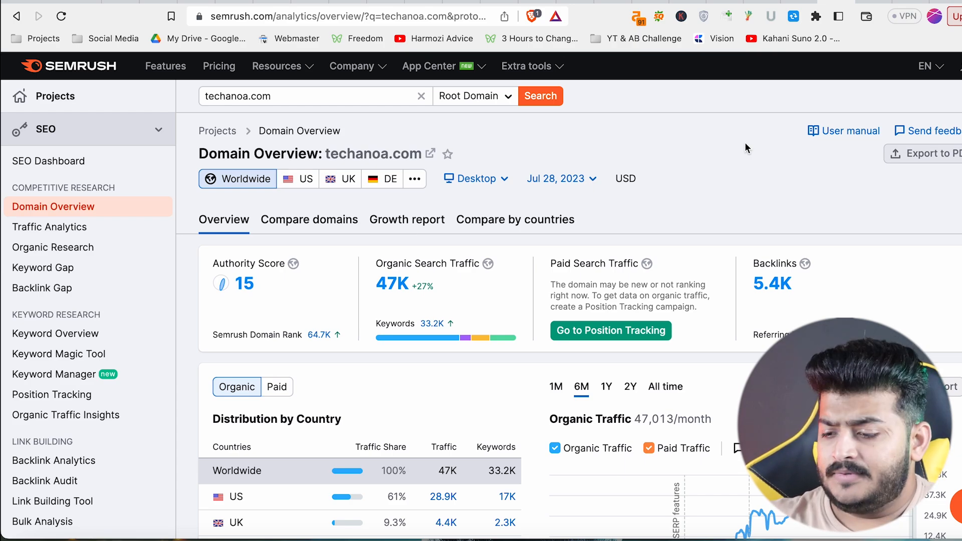
scroll(down, 3)
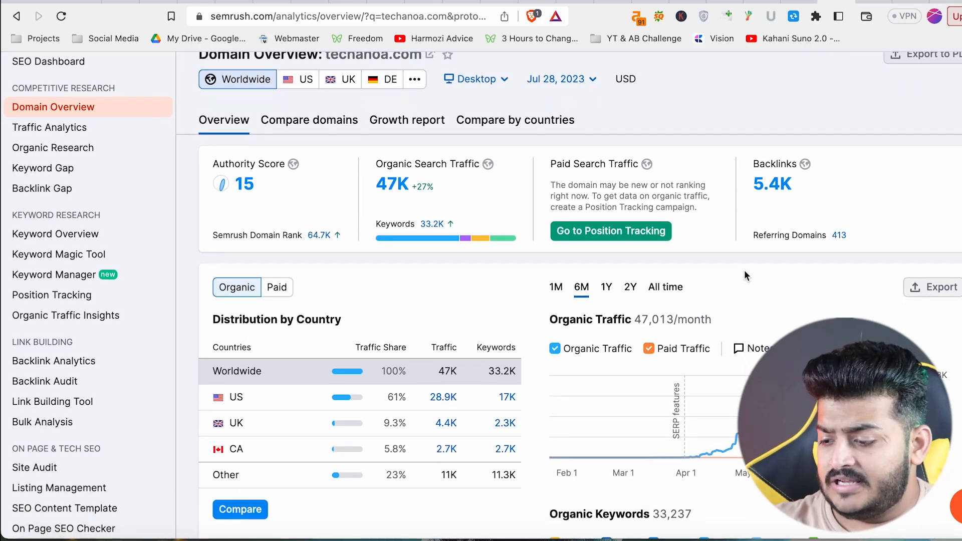
scroll(down, 3)
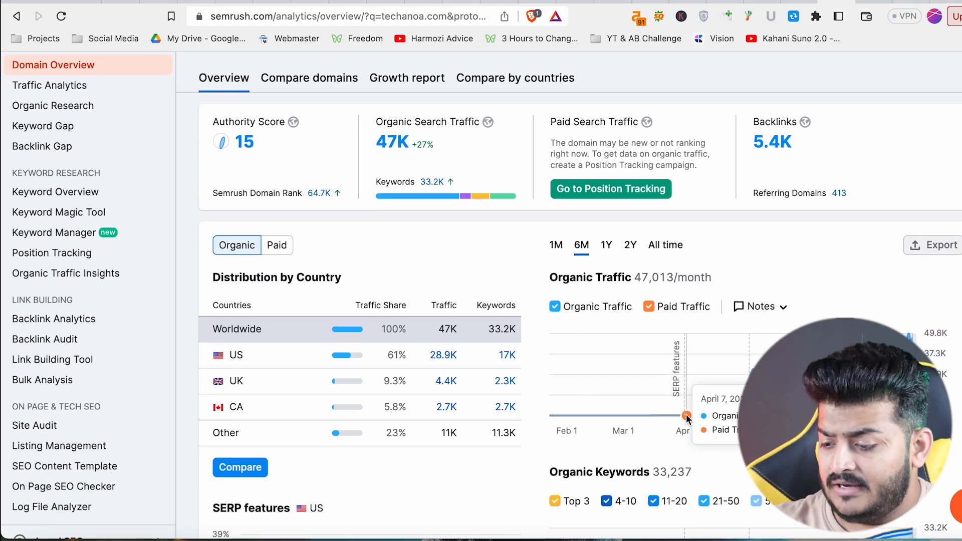
mouse_move(675, 416)
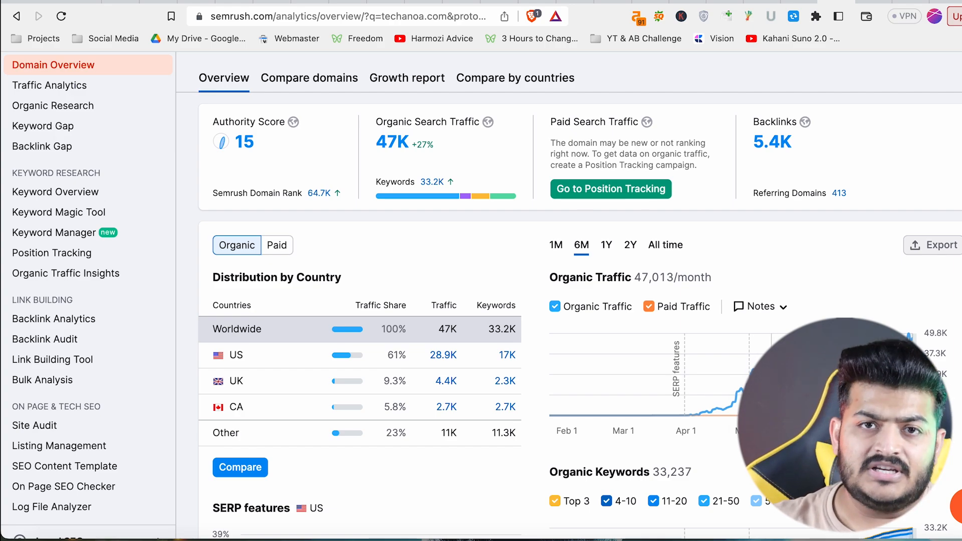
mouse_move(700, 413)
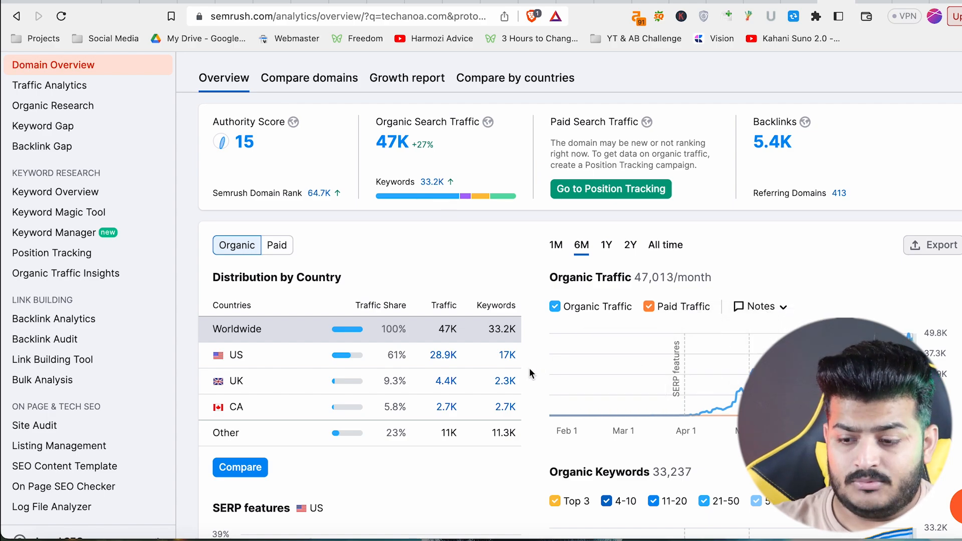
scroll(down, 3)
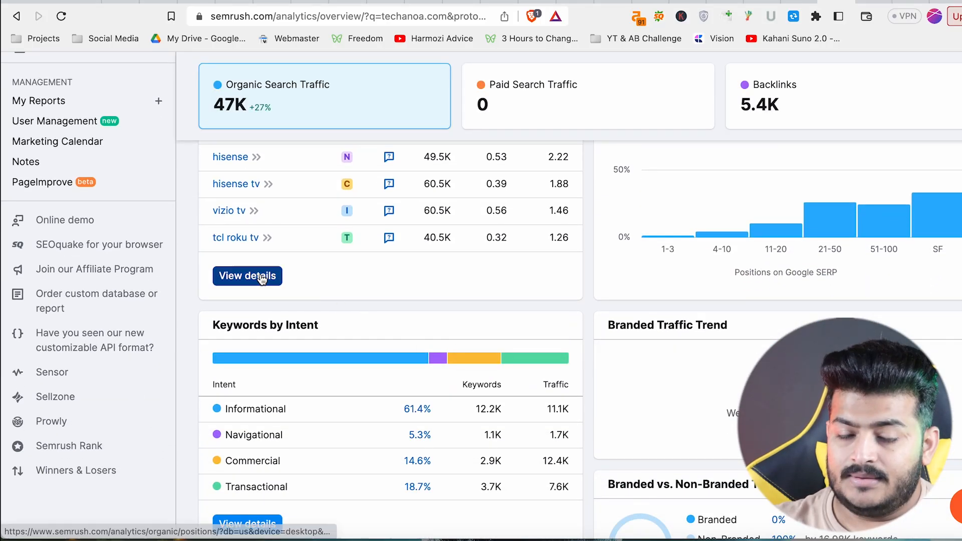
- Go from the top organic keywords details to the Pages list for techanoa.com
click(247, 276)
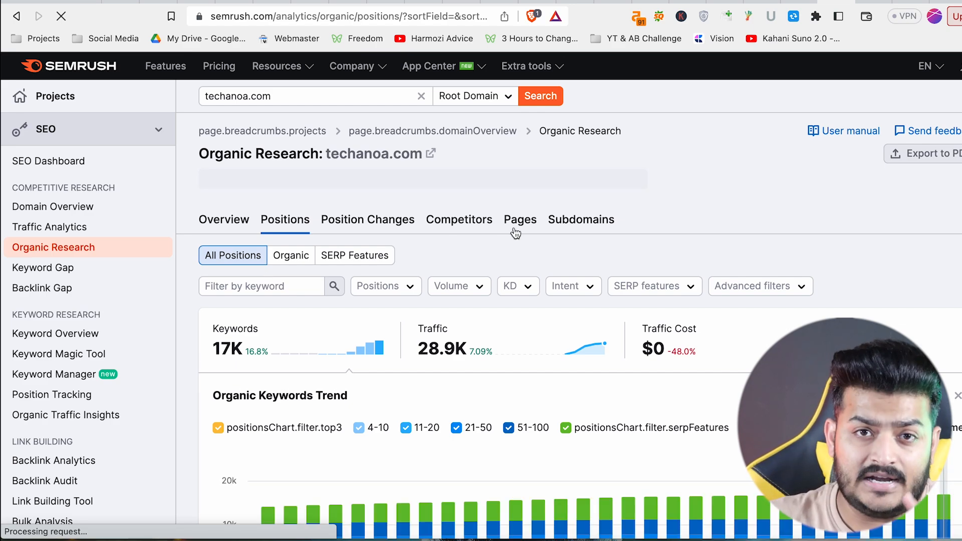
click(520, 219)
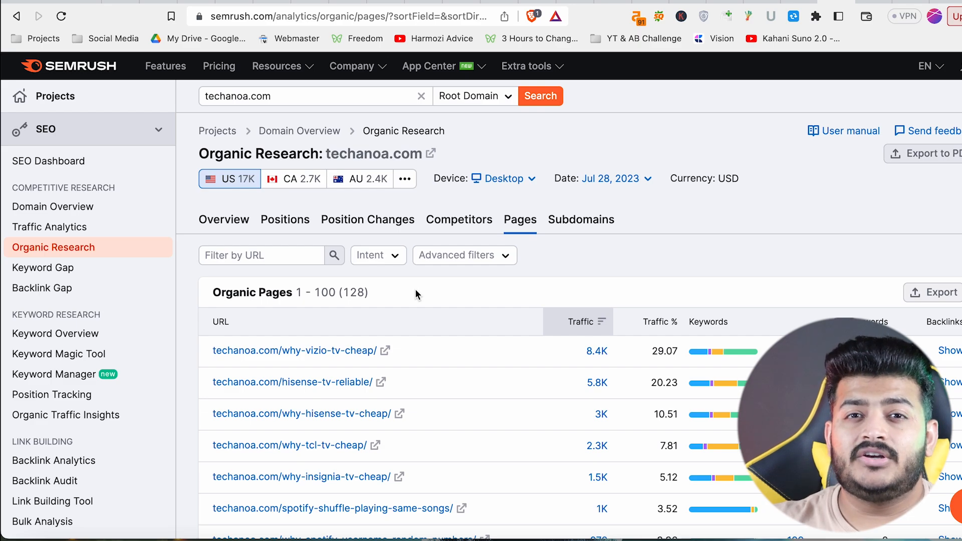
mouse_move(447, 319)
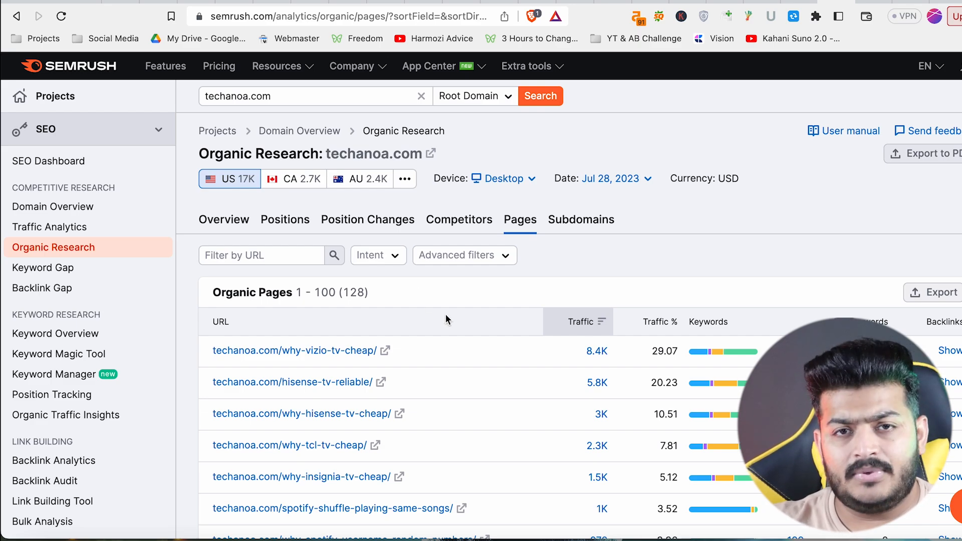
scroll(down, 3)
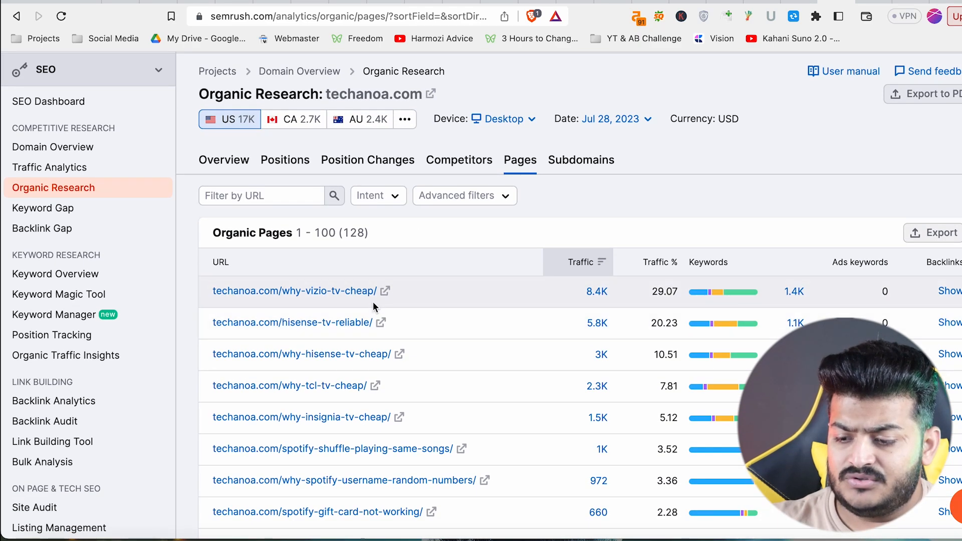
mouse_move(361, 339)
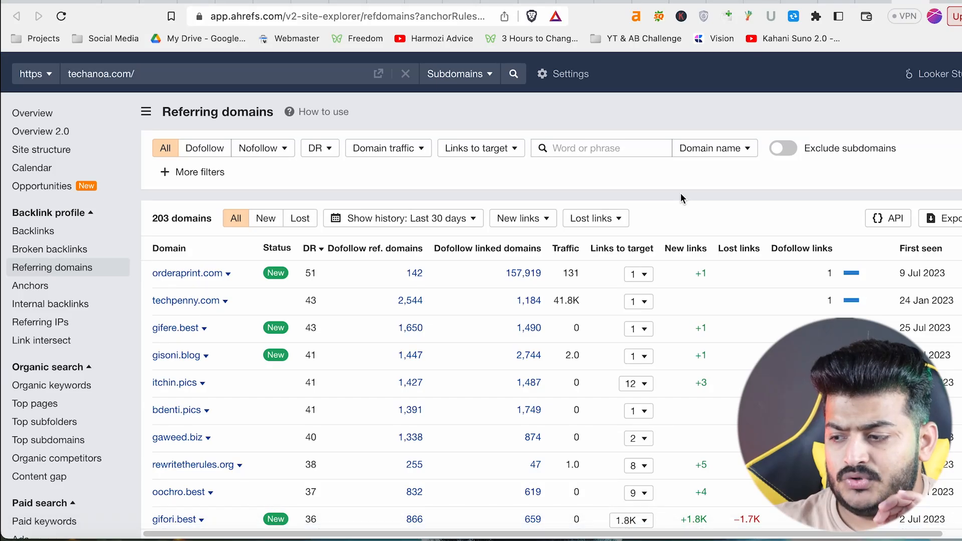
scroll(down, 3)
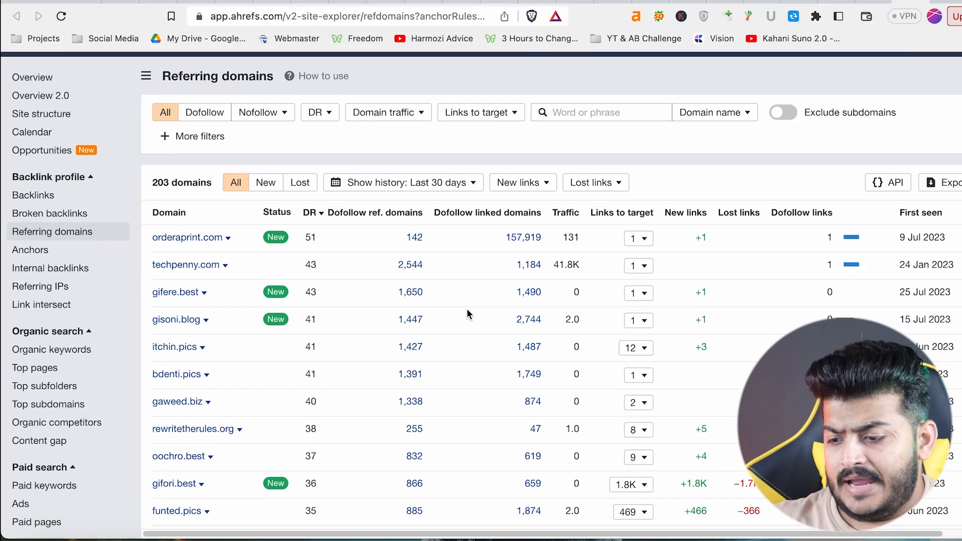
scroll(down, 3)
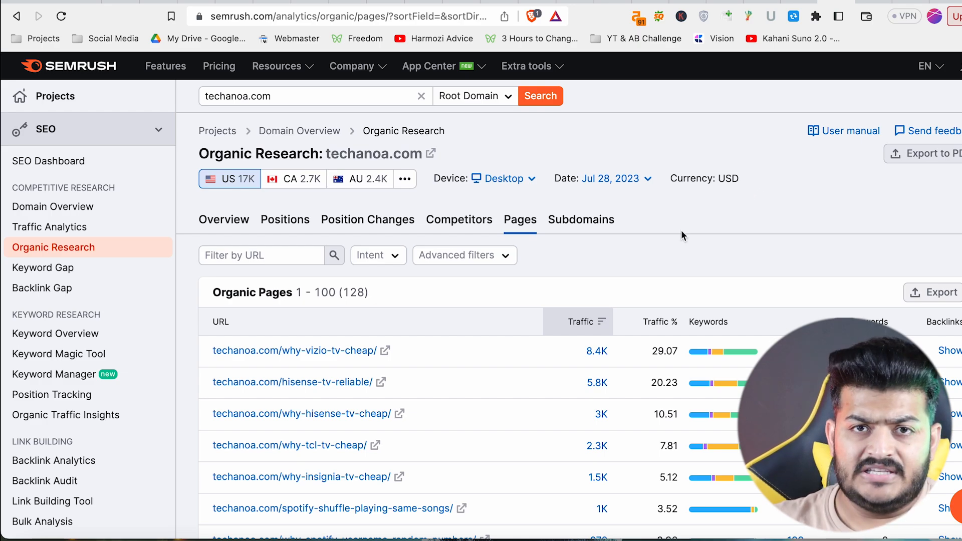
mouse_move(524, 249)
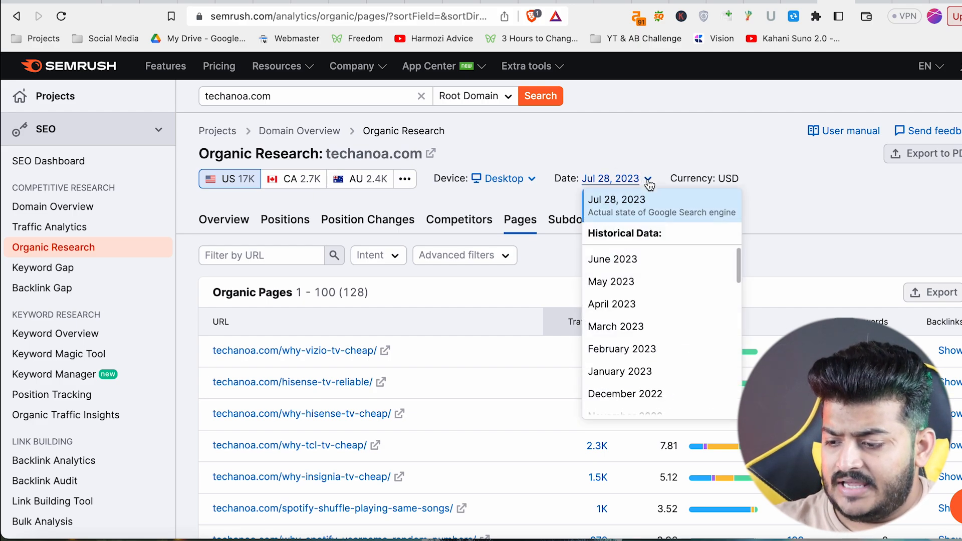
mouse_move(564, 251)
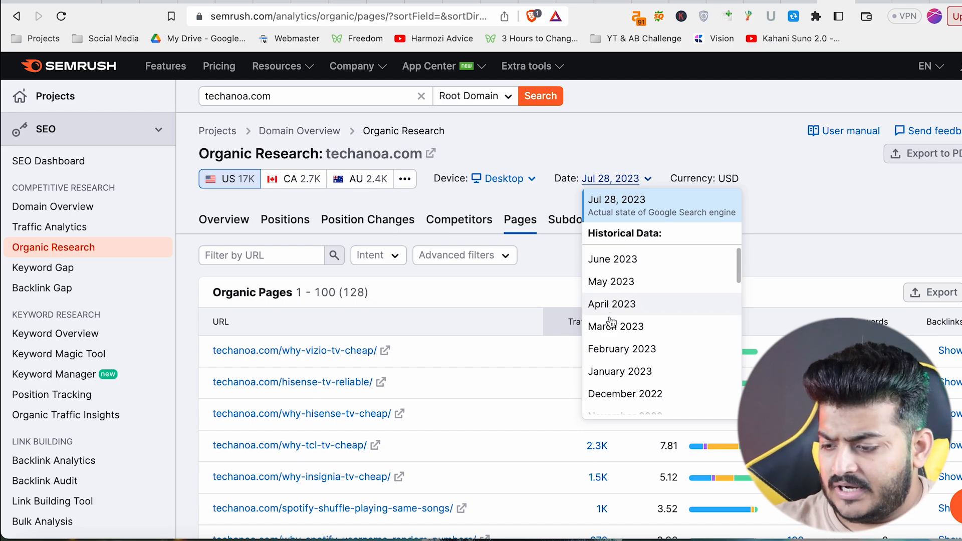
- Choose April 2023 from the Date dropdown's Historical Data instead of March 2023
click(621, 348)
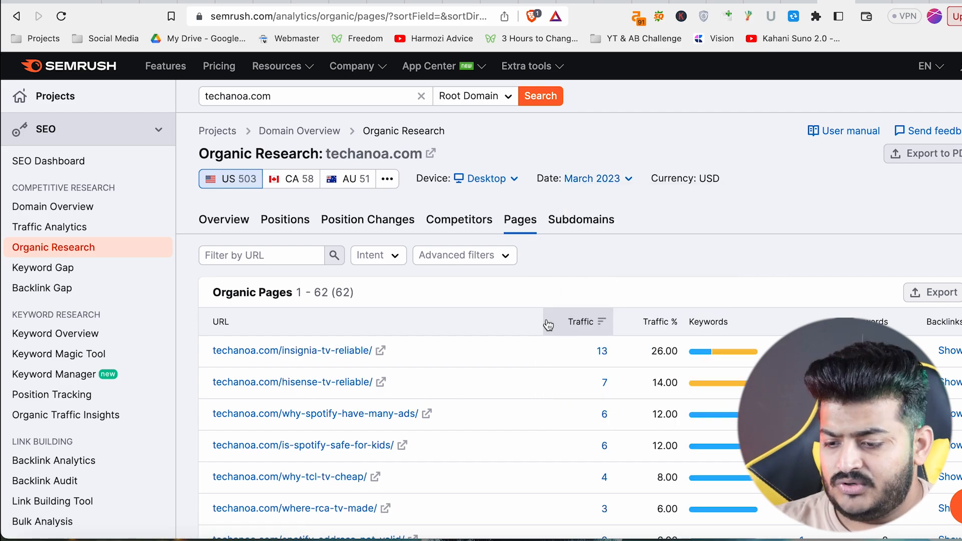
mouse_move(631, 179)
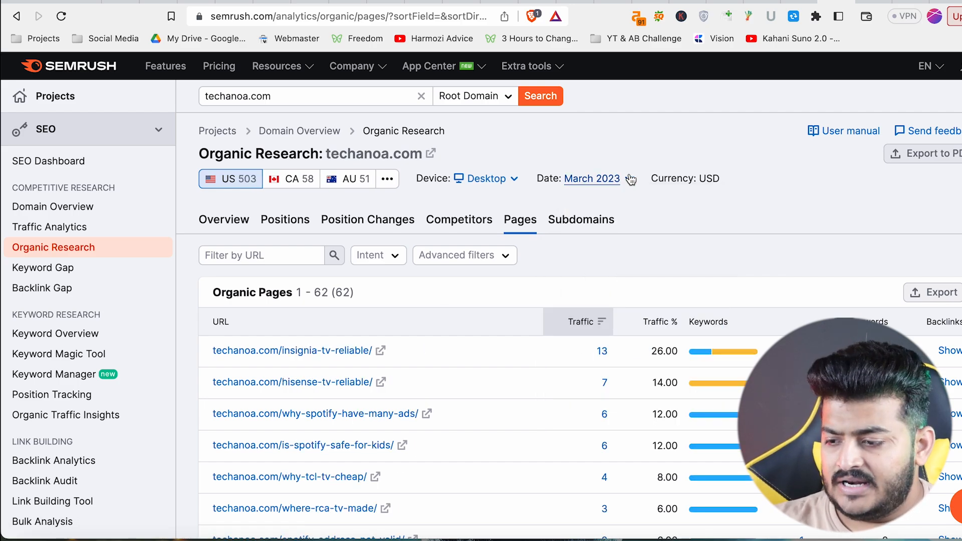
click(591, 178)
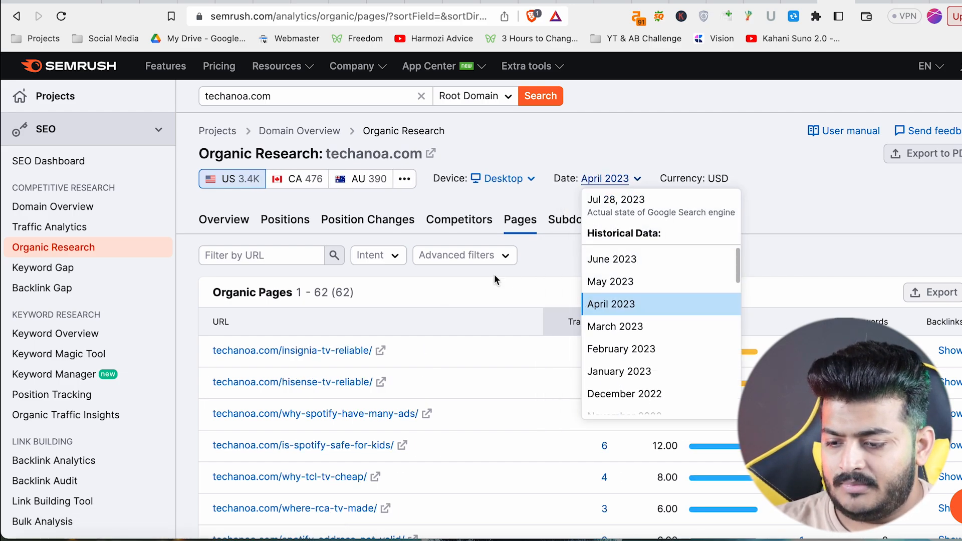